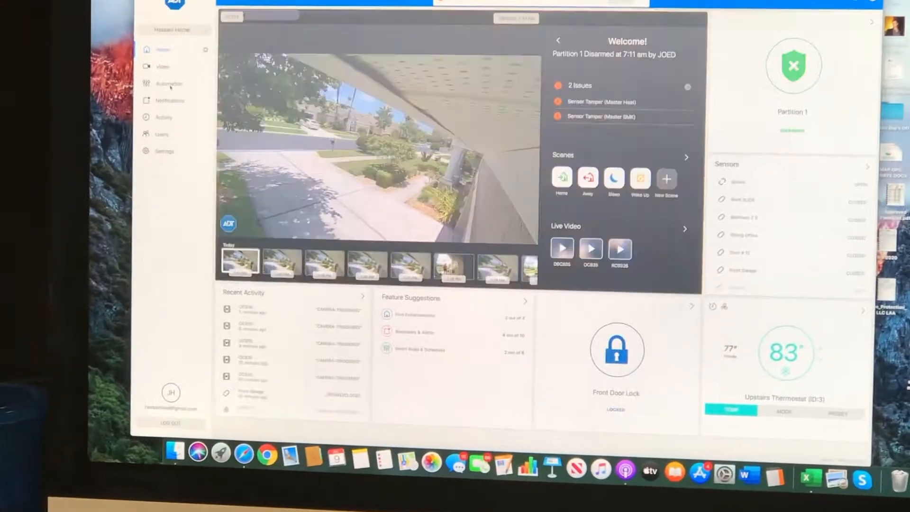
# - Open the Automation section to view existing rules like Fire Safety
pyautogui.click(168, 83)
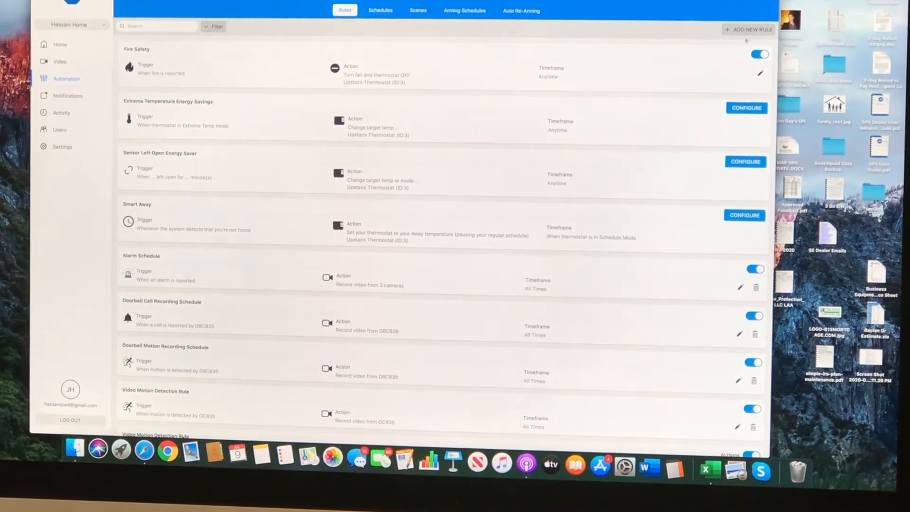
# - Add a new event-triggered rule named 'Lock when Arming at Night'
pyautogui.click(749, 30)
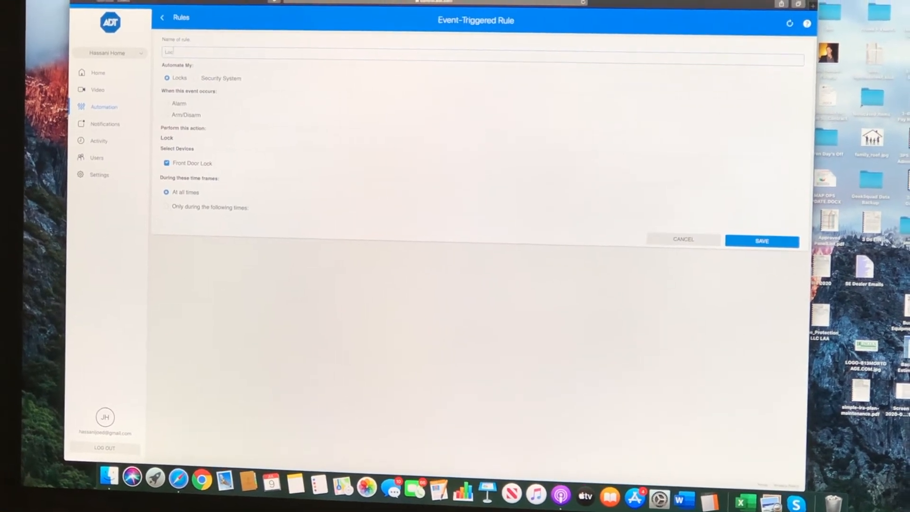
pyautogui.write('Lock when Arming a')
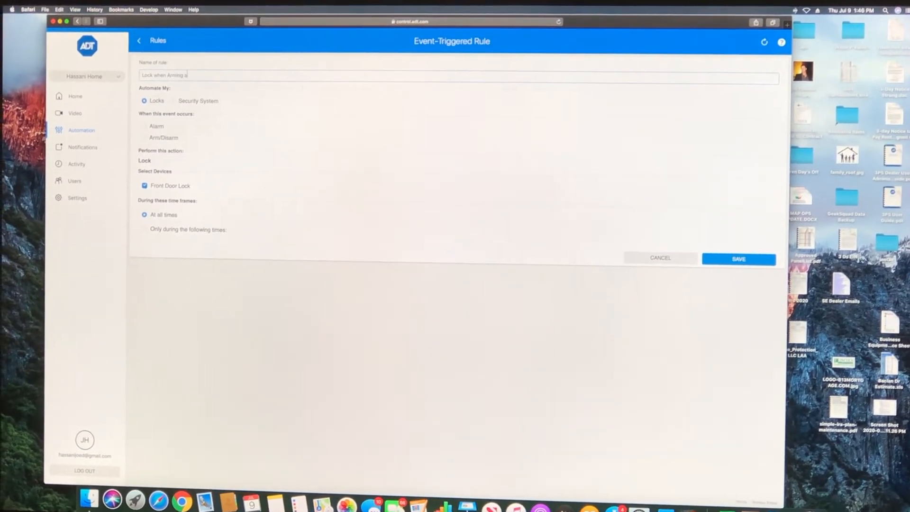
pyautogui.write('t Night')
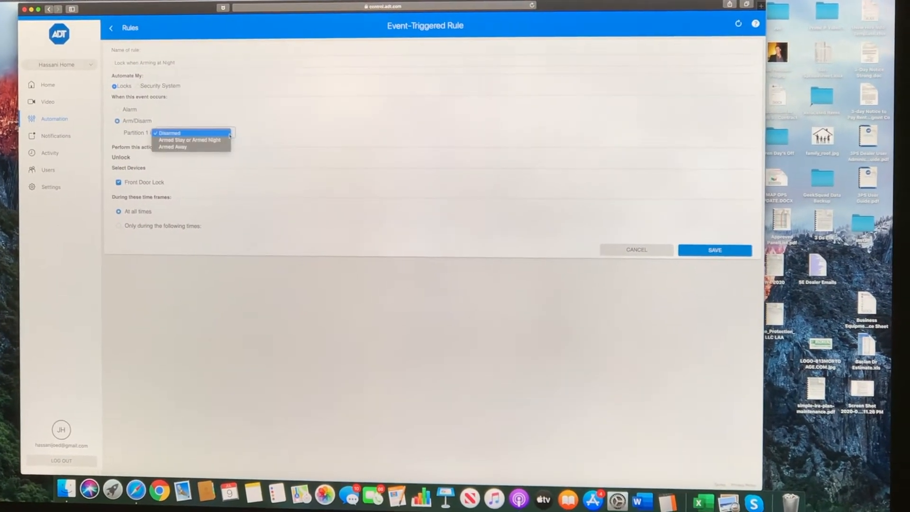
pyautogui.moveTo(191, 140)
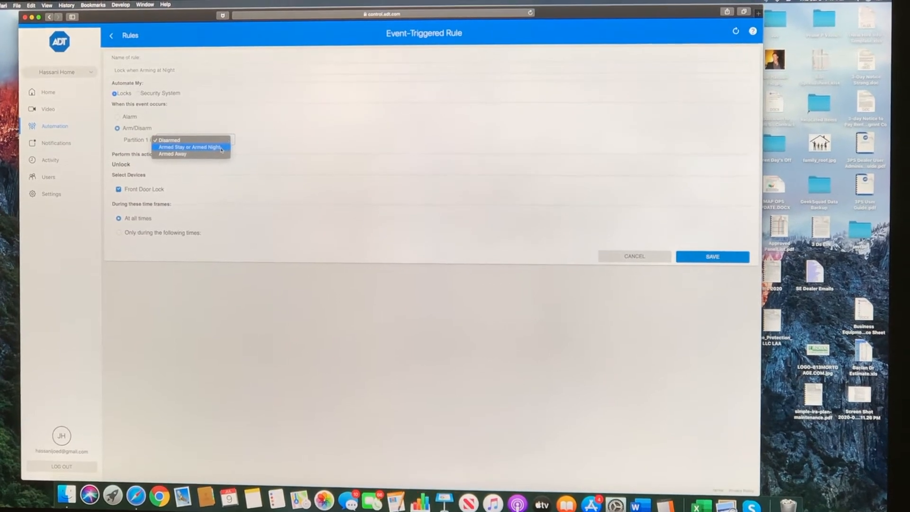
# - Trigger on Partition 1 Armed Away, set a 30-second lock delay, and save
pyautogui.click(173, 153)
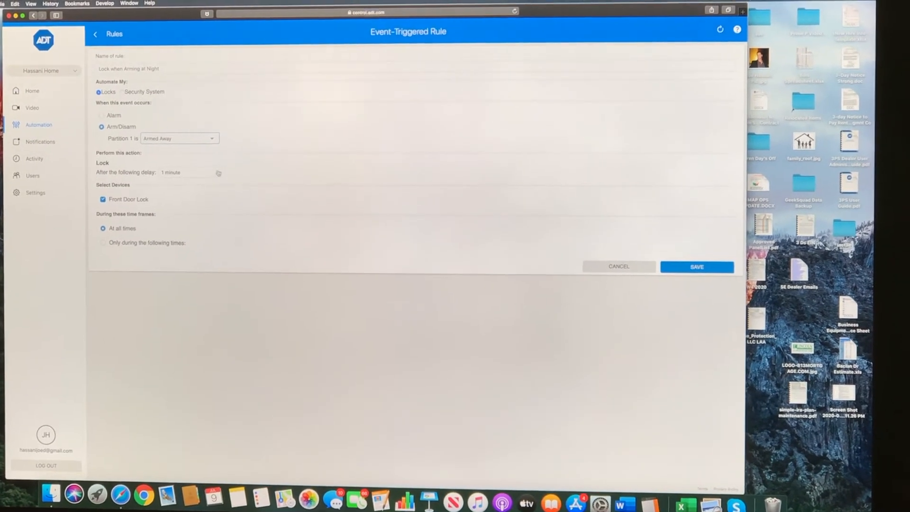
pyautogui.click(178, 172)
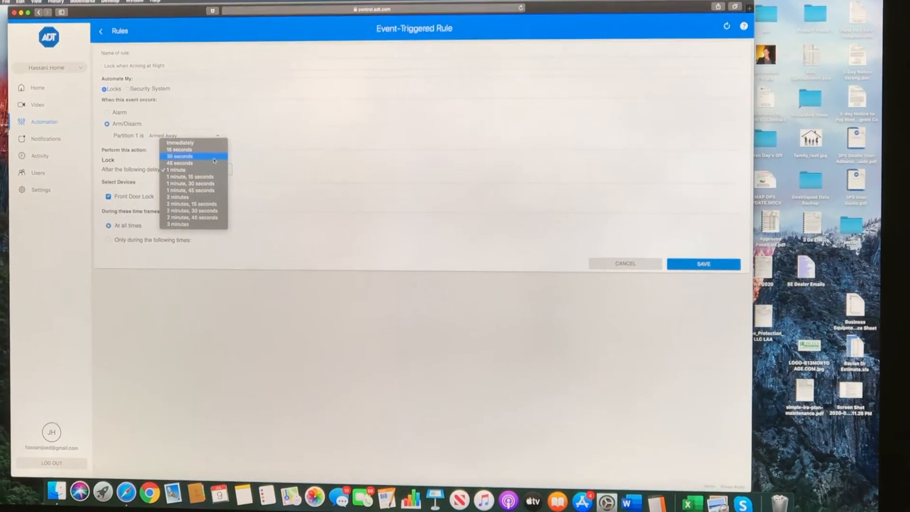
pyautogui.click(179, 155)
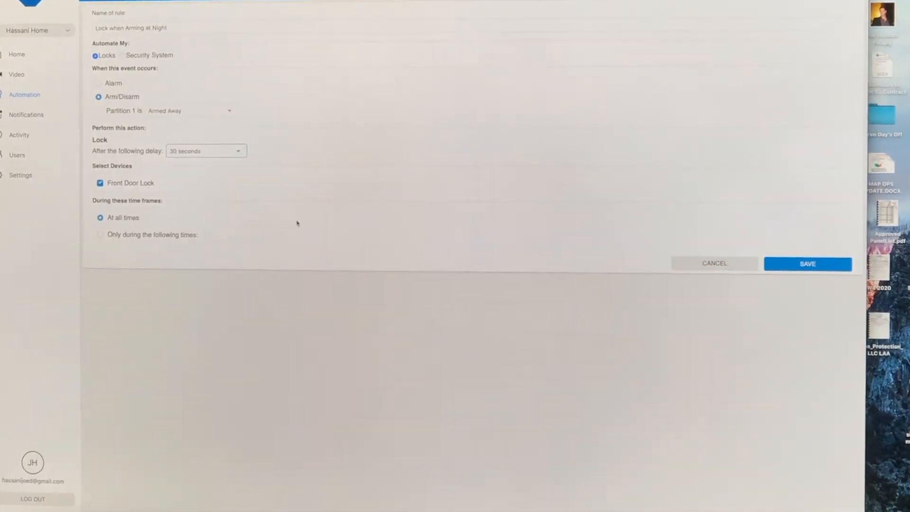
pyautogui.click(806, 263)
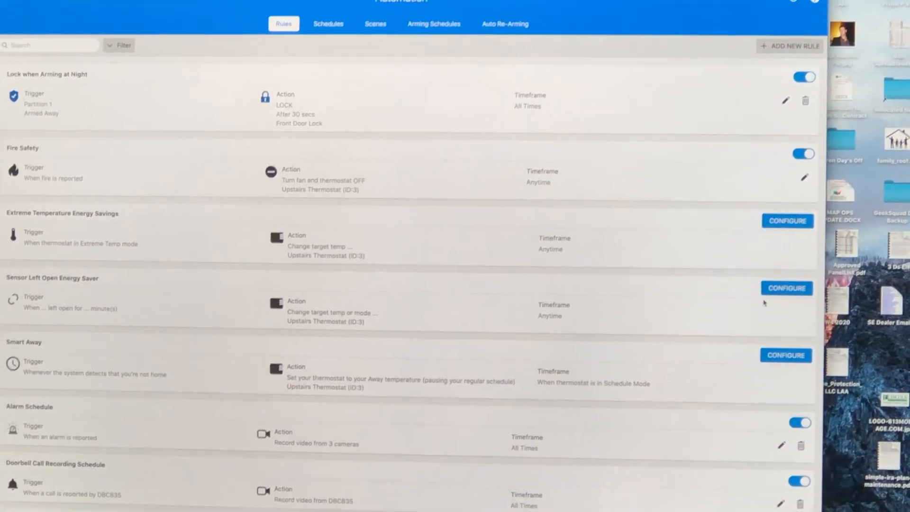